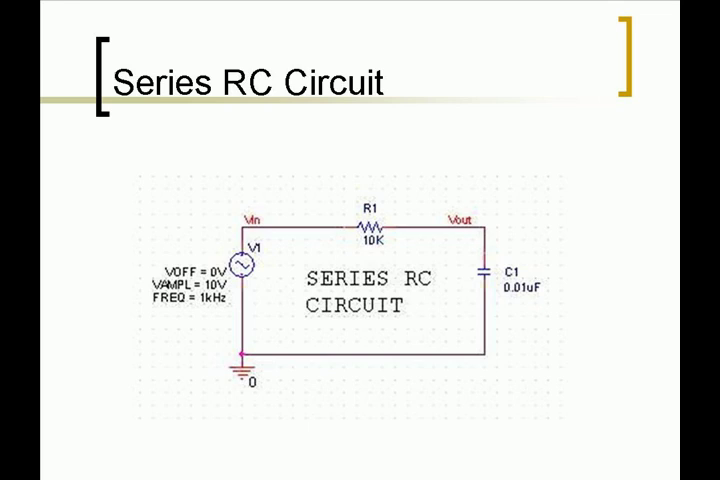
Switch from the Series RC Circuit slide to the blank schematic page in Capture
{"action": "left_click", "coordinate": [162, 22]}
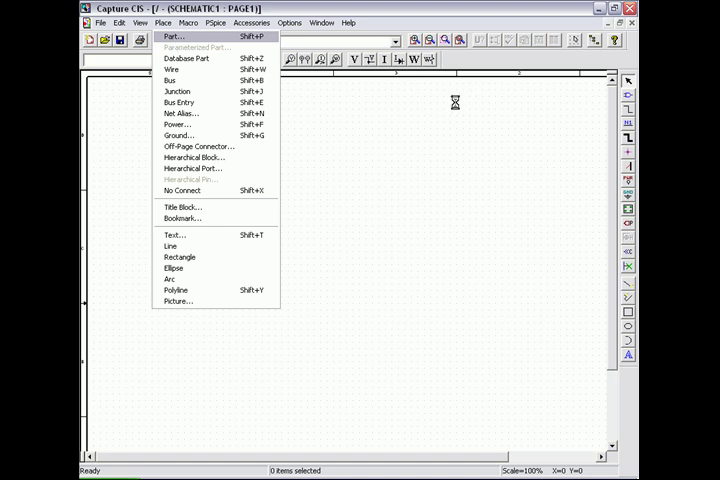
Place a VSIN sine voltage source V1 from the part search onto the page
{"action": "left_click", "coordinate": [172, 36]}
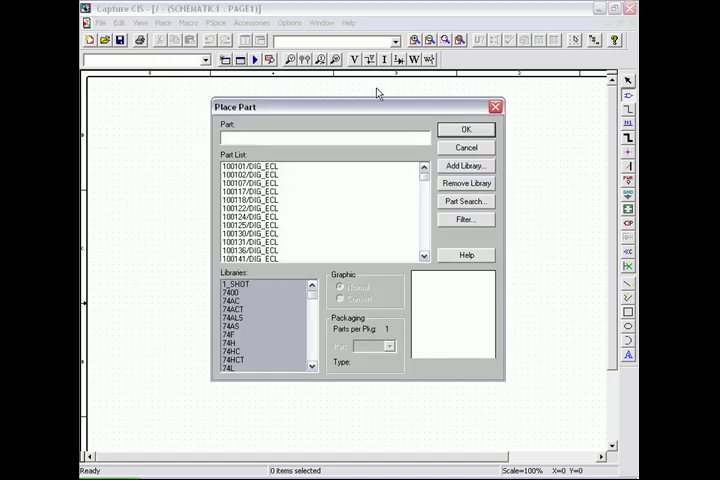
{"action": "type", "text": "VSIN"}
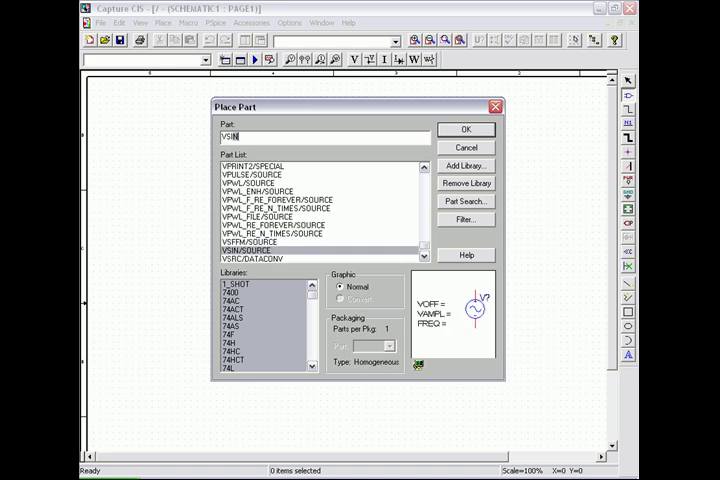
{"action": "left_click", "coordinate": [464, 128]}
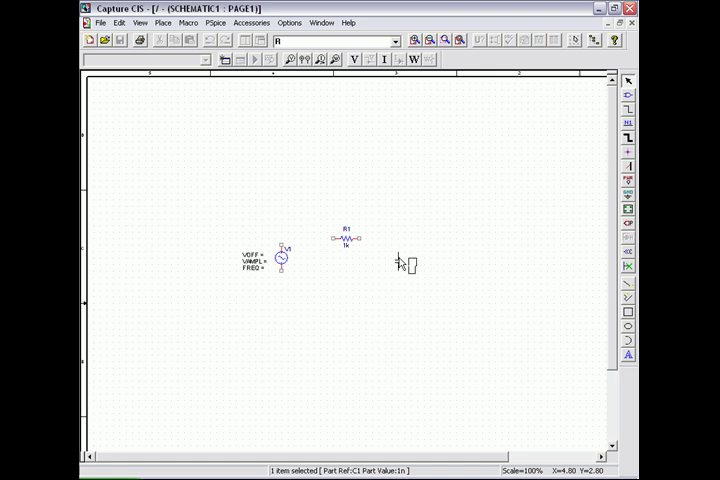
Drop C1 and wire V1, R1, C1 into a series loop with ground 0 on the bottom wire
{"action": "left_click", "coordinate": [376, 184]}
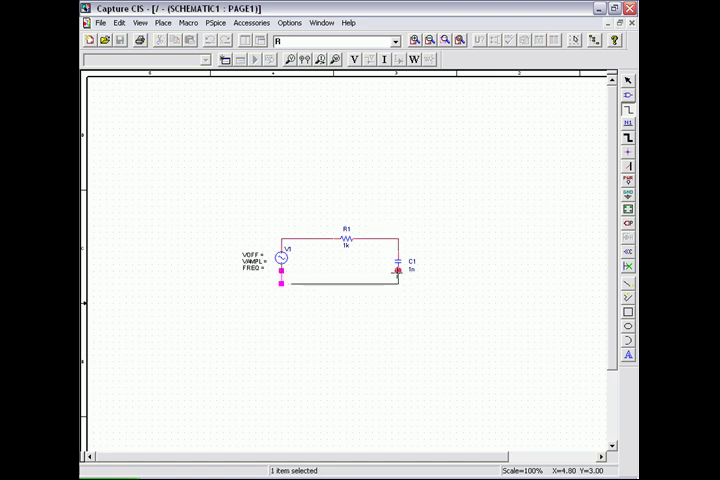
{"action": "left_click", "coordinate": [628, 196]}
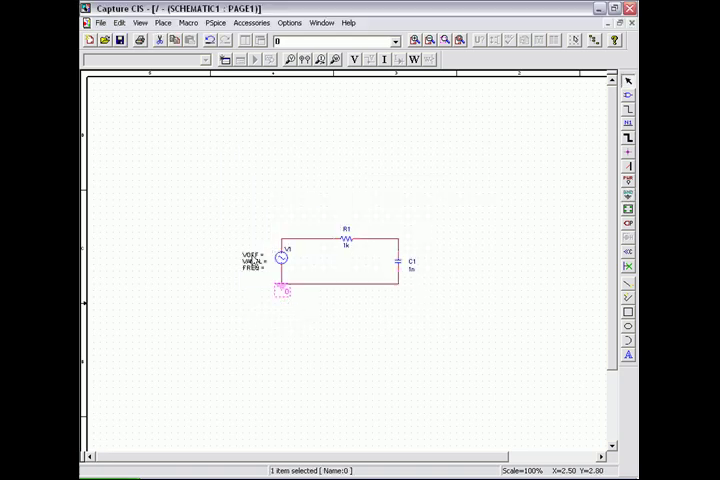
Set V1 to VOFF 0V, VAMPL 10V and FREQ 1KHz
{"action": "double_click", "coordinate": [256, 258]}
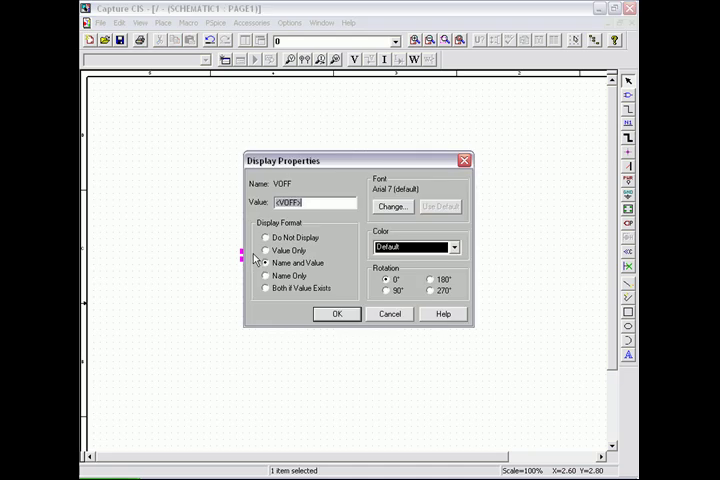
{"action": "left_click", "coordinate": [336, 312]}
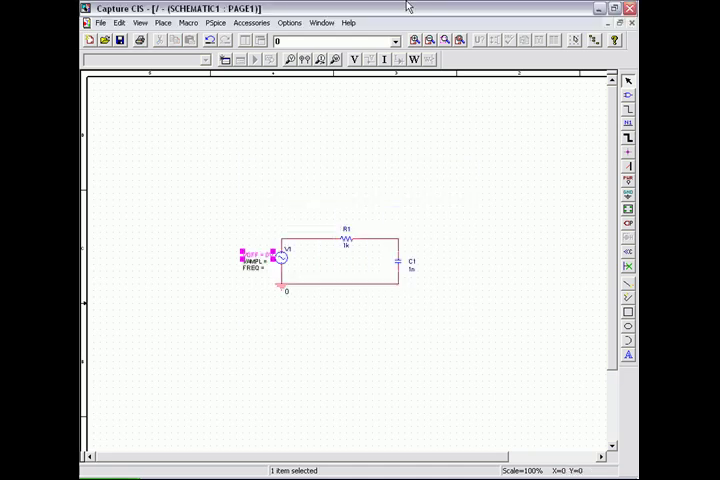
{"action": "mouse_move", "coordinate": [264, 268]}
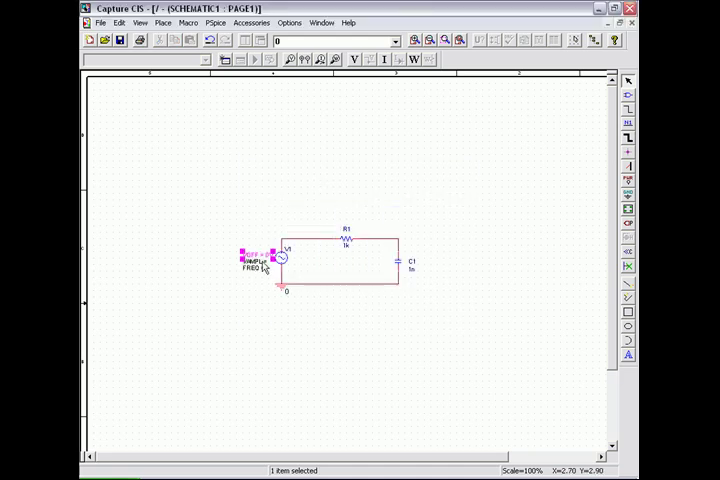
{"action": "double_click", "coordinate": [264, 264]}
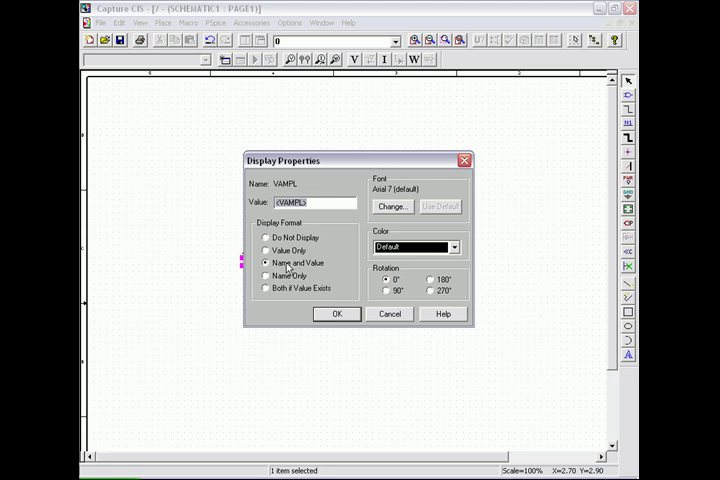
{"action": "left_click", "coordinate": [336, 312]}
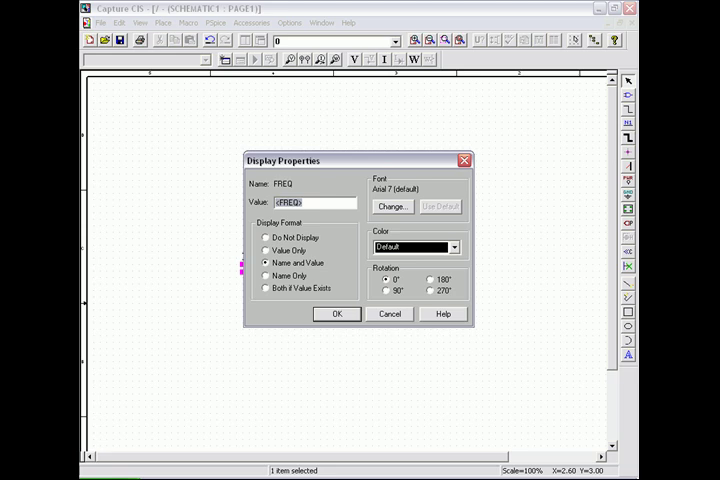
{"action": "type", "text": "1KH"}
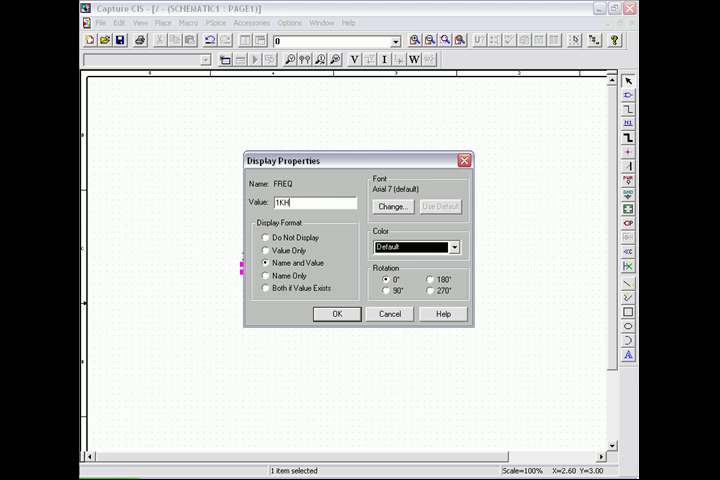
{"action": "left_click", "coordinate": [336, 312]}
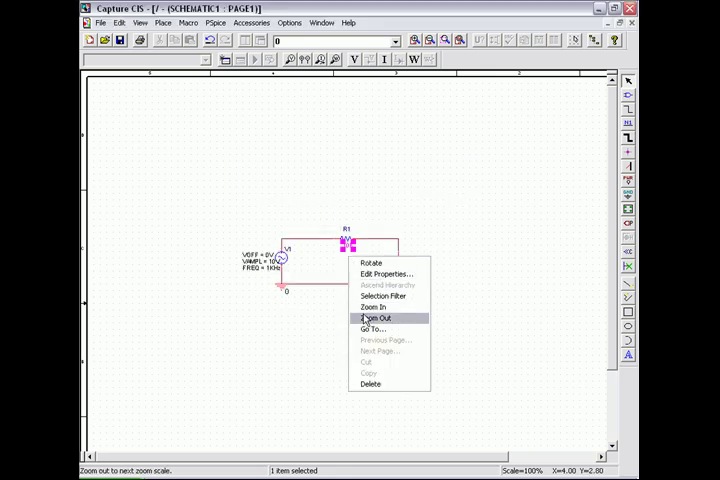
Zoom in and set capacitor C1's value to 0.01uF
{"action": "left_click", "coordinate": [374, 316]}
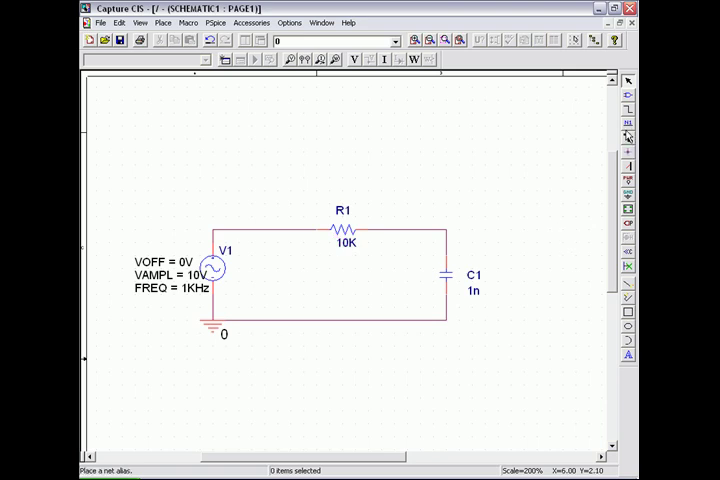
{"action": "double_click", "coordinate": [470, 288]}
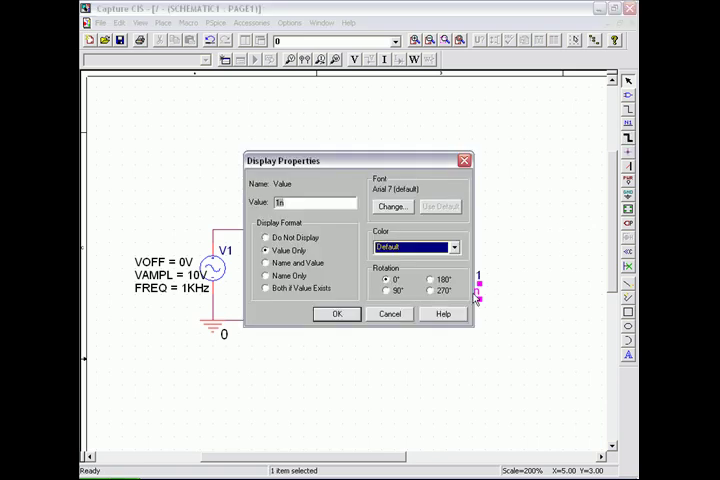
{"action": "type", "text": "0"}
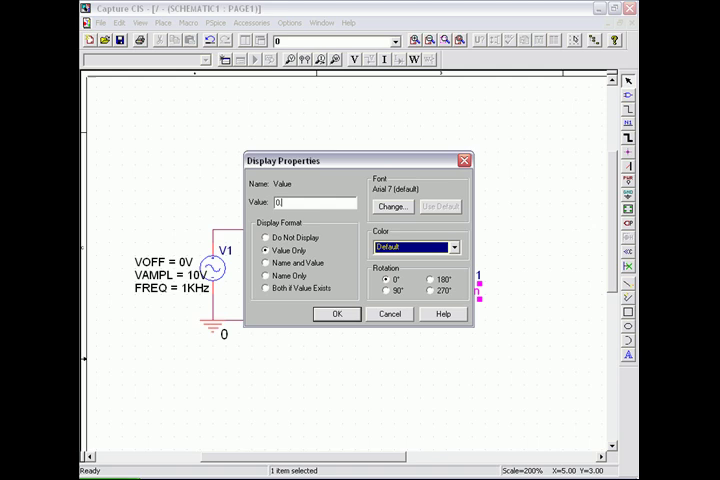
{"action": "type", "text": "0.01uF"}
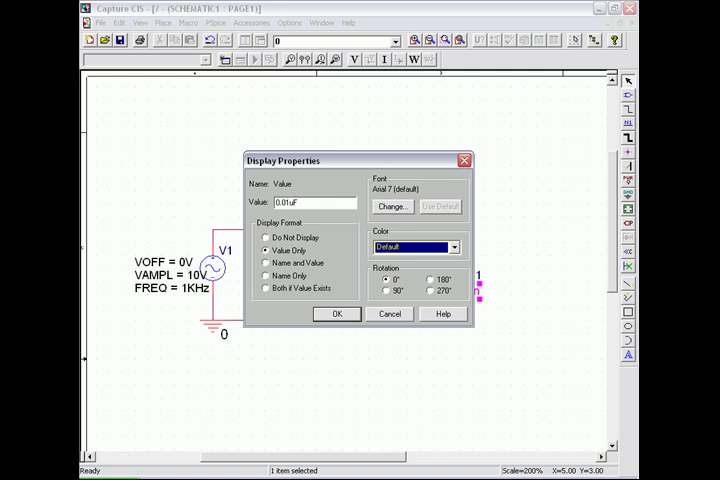
{"action": "left_click", "coordinate": [336, 314]}
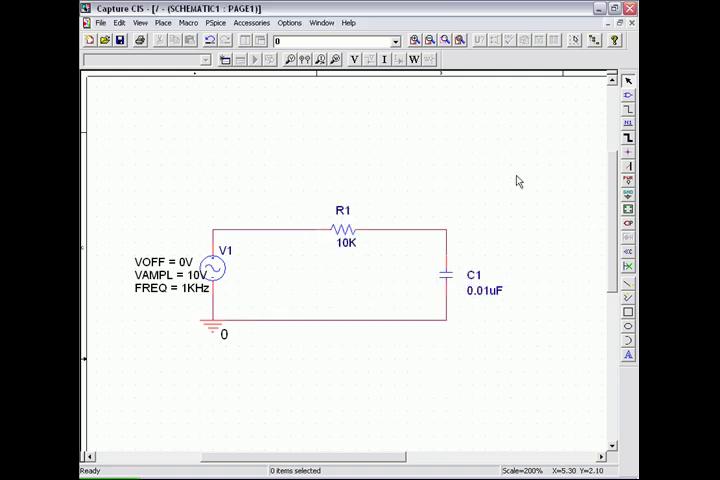
Add a Vin net alias on the source's top node
{"action": "left_click", "coordinate": [628, 124]}
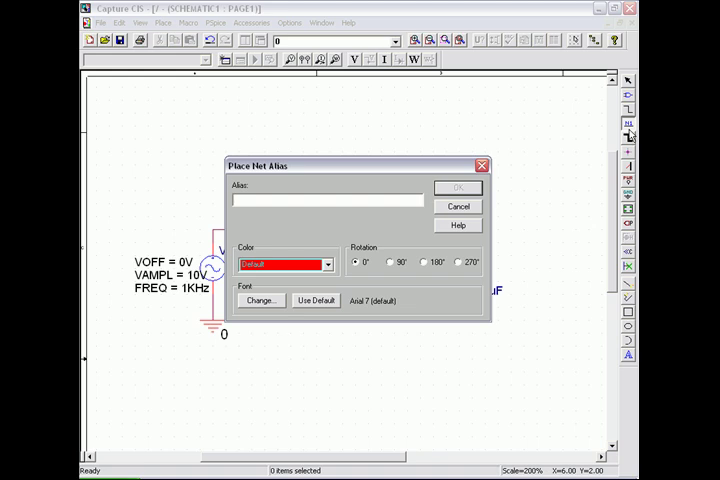
{"action": "type", "text": "VI"}
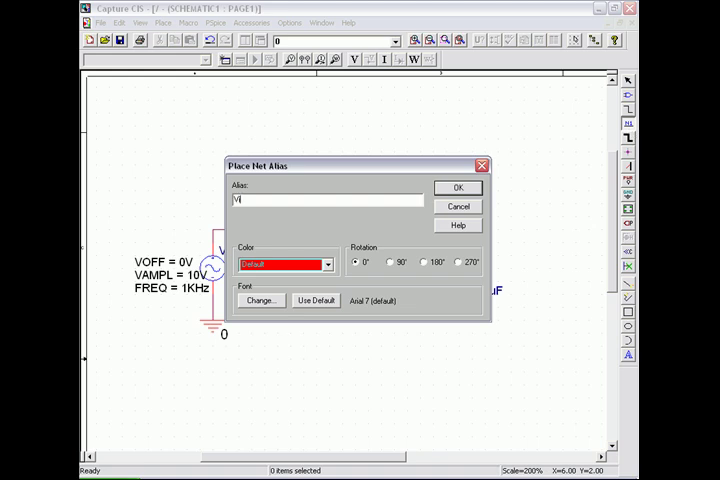
{"action": "left_click", "coordinate": [456, 188]}
{"action": "type", "text": "ou"}
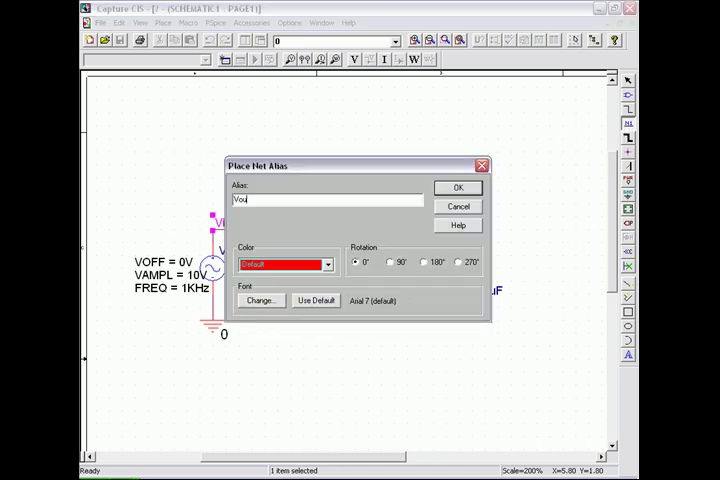
{"action": "left_click", "coordinate": [456, 188]}
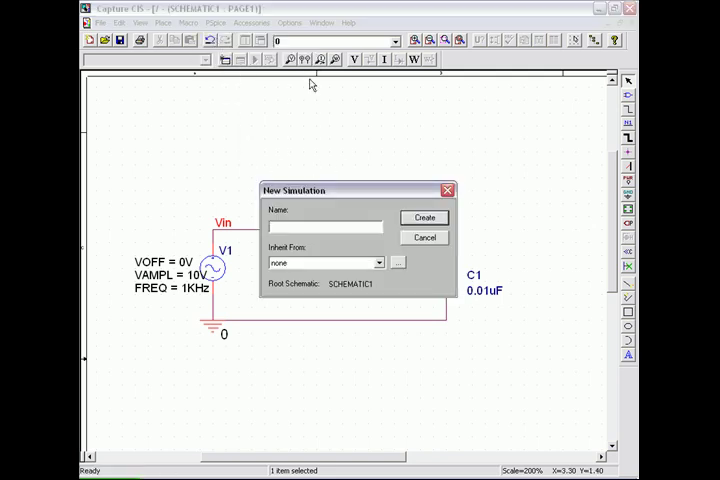
Set the transient analysis maximum step size to 2u and apply the settings
{"action": "type", "text": "4"}
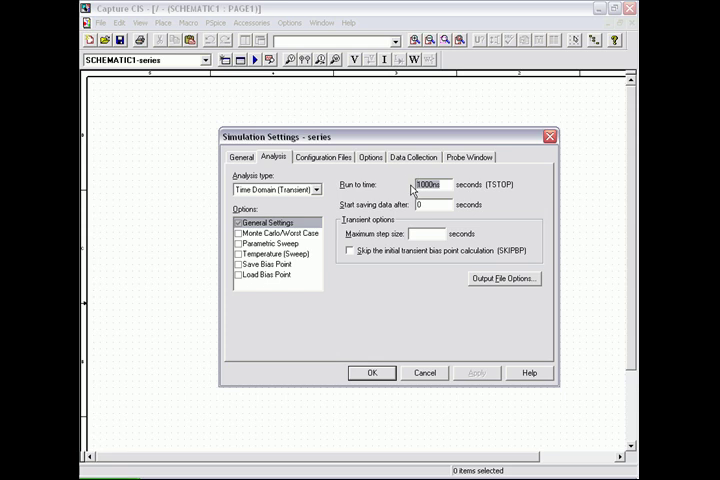
{"action": "type", "text": "3"}
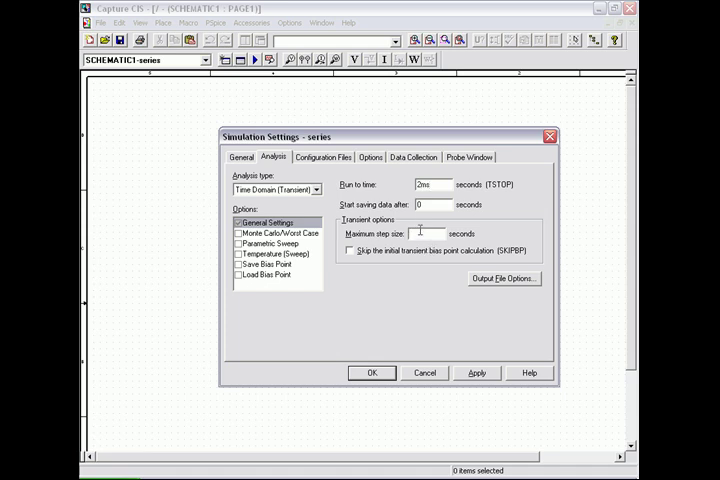
{"action": "type", "text": "2u"}
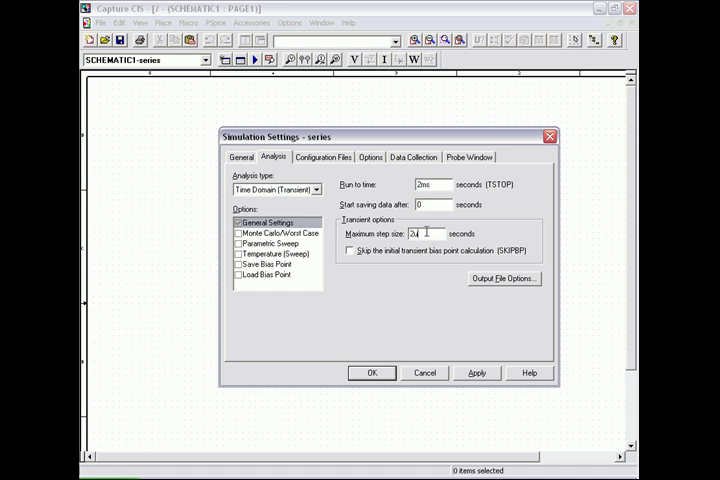
{"action": "left_click", "coordinate": [370, 156]}
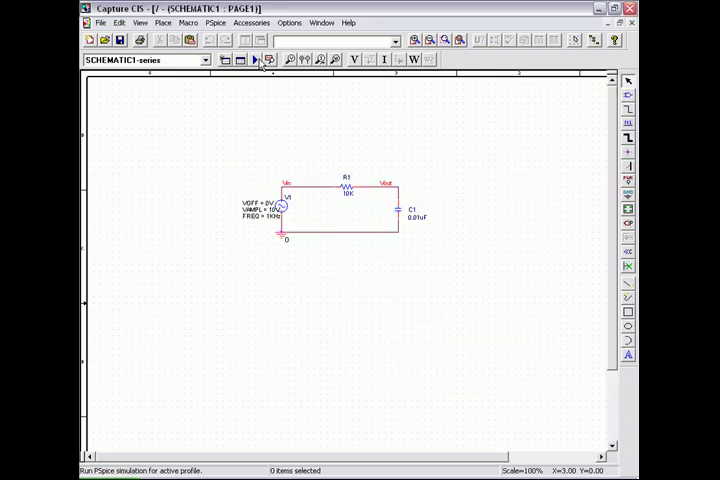
Run the series profile simulation, choosing PSpice A/D as the suite
{"action": "left_click", "coordinate": [256, 60]}
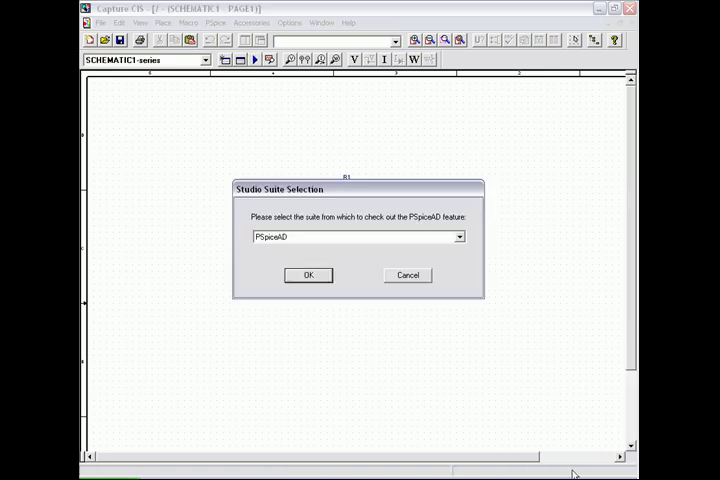
{"action": "left_click", "coordinate": [308, 276]}
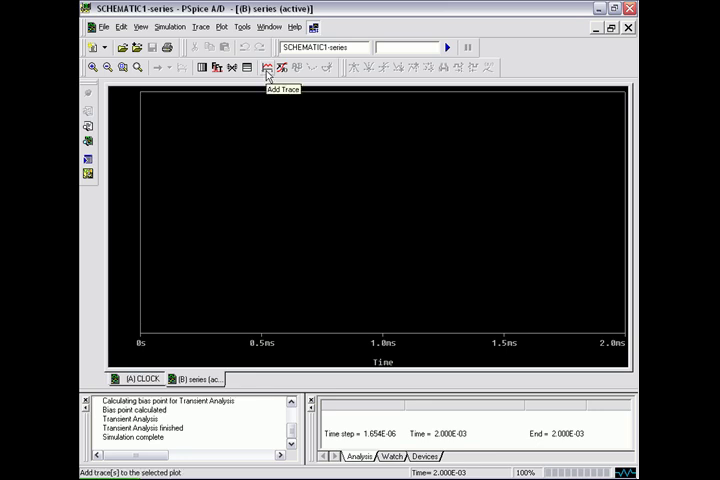
Add the V(Vin) trace, a sine wave over the 0–2ms plot
{"action": "left_click", "coordinate": [268, 68]}
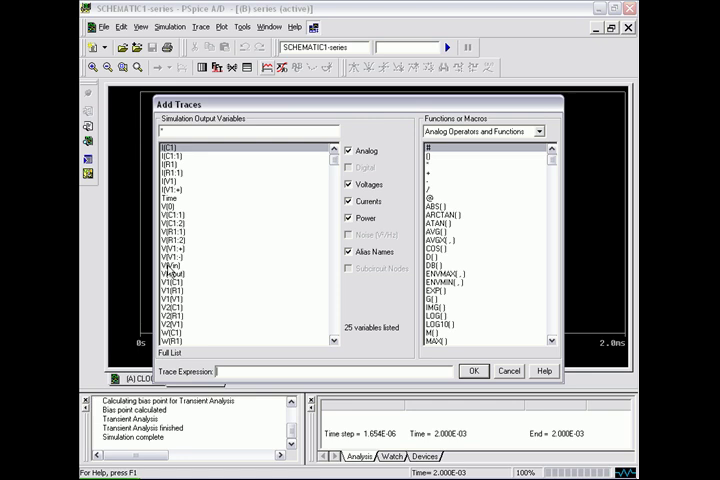
{"action": "left_click", "coordinate": [472, 372]}
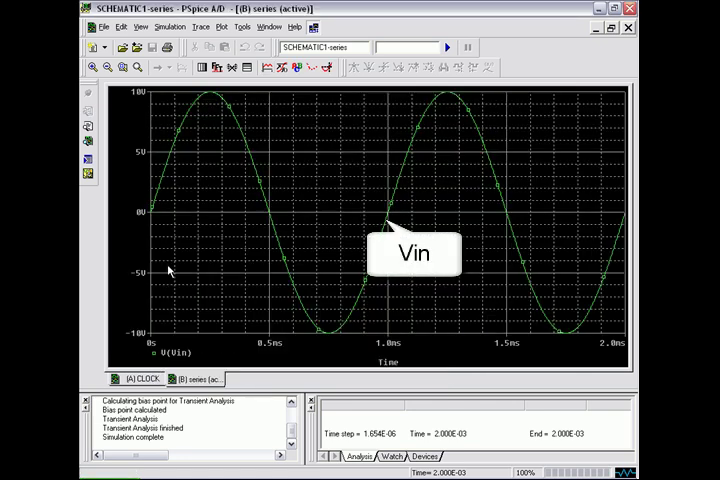
{"action": "mouse_move", "coordinate": [172, 264]}
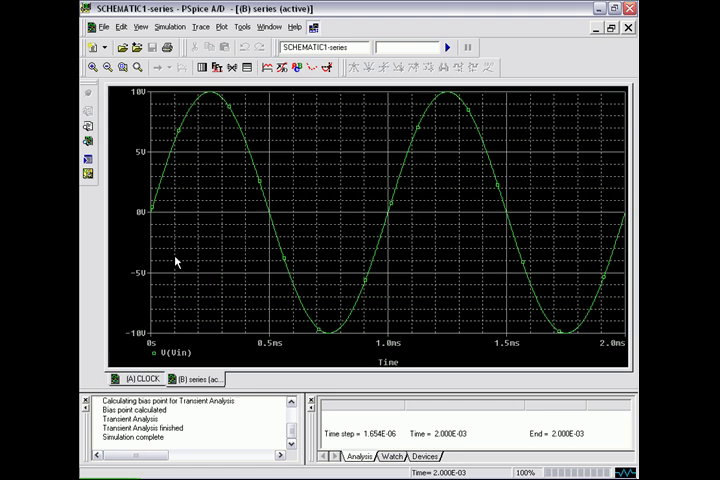
{"action": "mouse_move", "coordinate": [222, 136]}
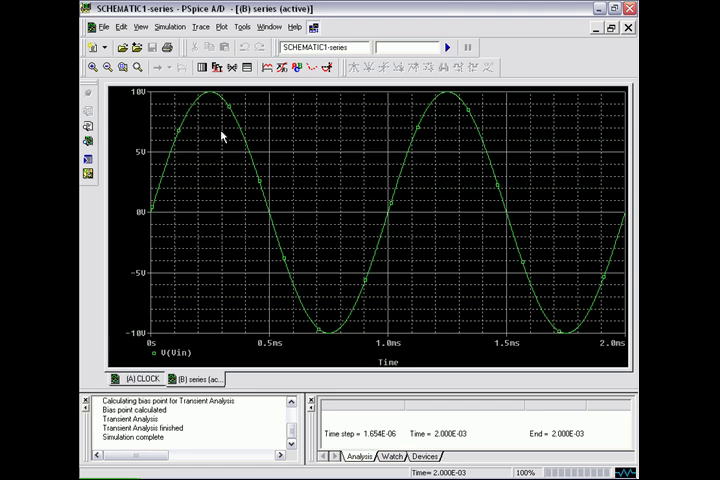
{"action": "mouse_move", "coordinate": [266, 68]}
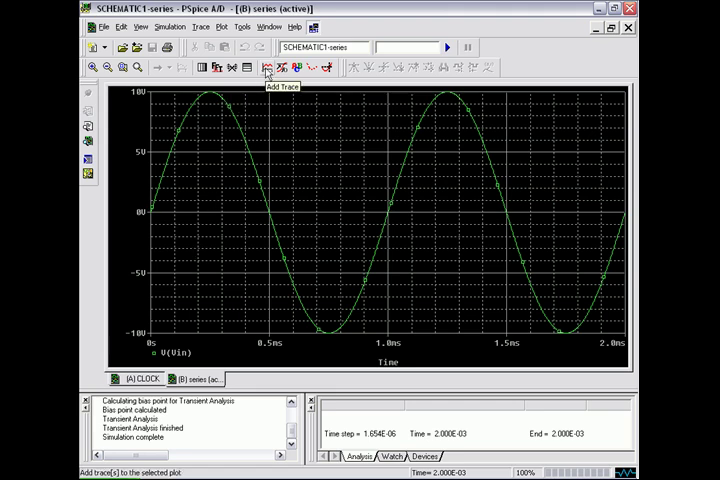
Add a V(R1:1,R1:2) trace for the voltage across R1 beside V(Vin)
{"action": "left_click", "coordinate": [268, 68]}
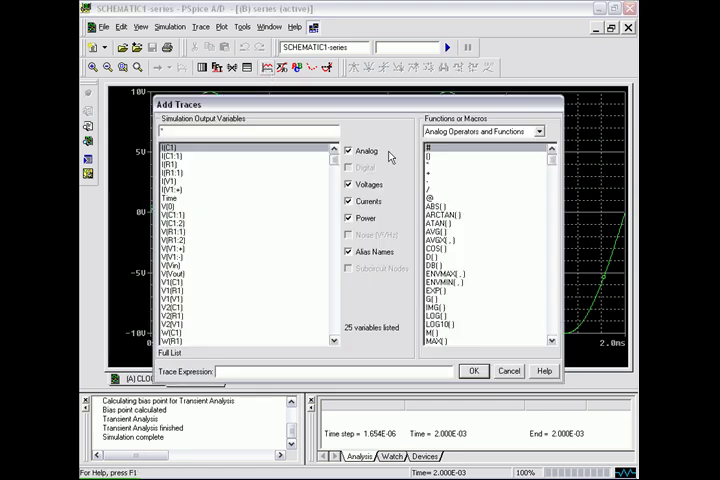
{"action": "type", "text": "V"}
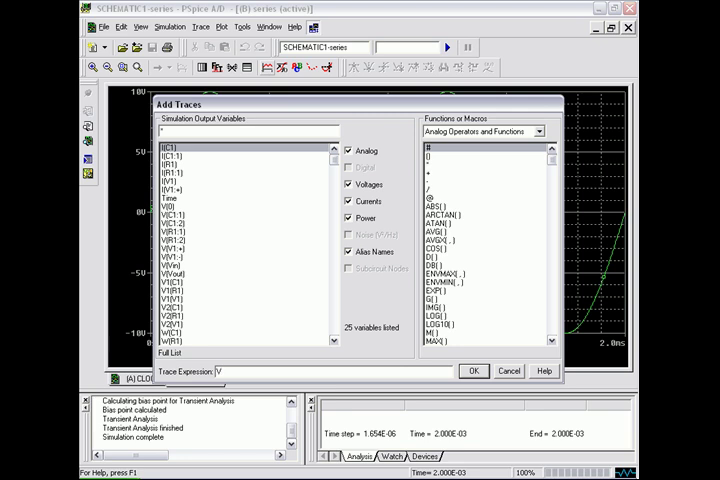
{"action": "type", "text": "R1:1)"}
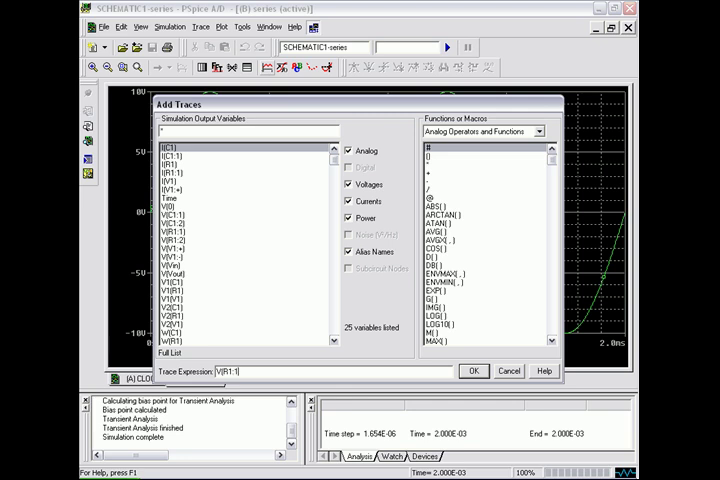
{"action": "type", "text": ",R1"}
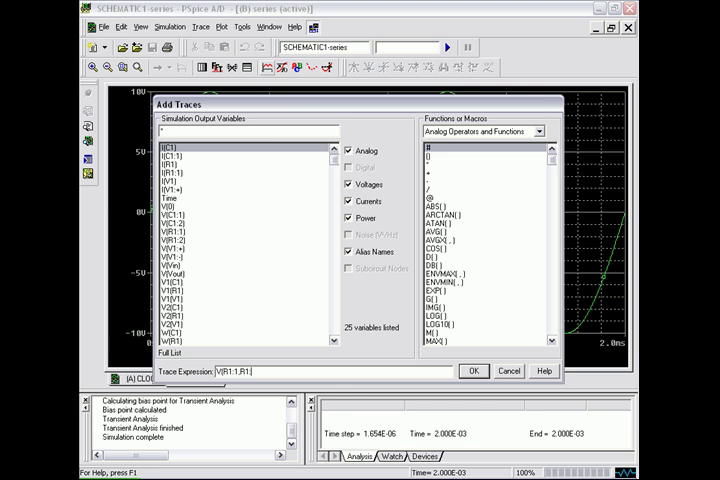
{"action": "left_click", "coordinate": [472, 372]}
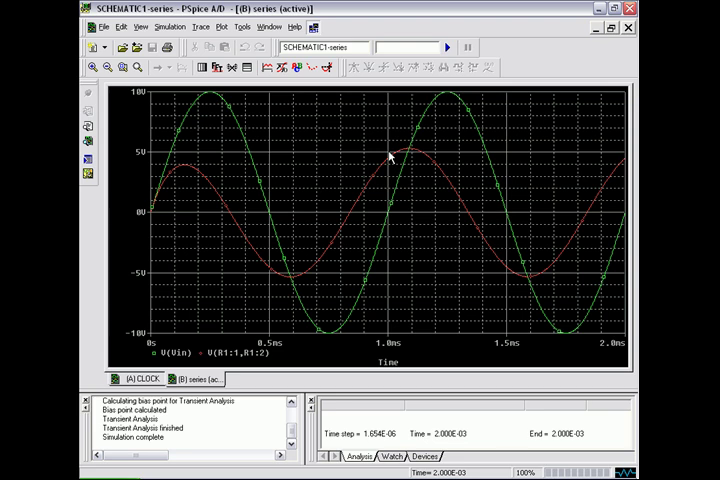
{"action": "mouse_move", "coordinate": [464, 170]}
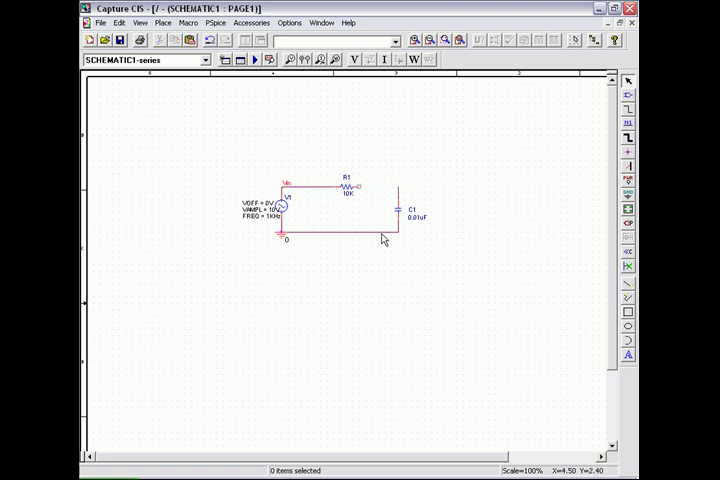
Rotate R1 vertical and wire it across the source beside C1 in parallel
{"action": "right_click", "coordinate": [336, 188]}
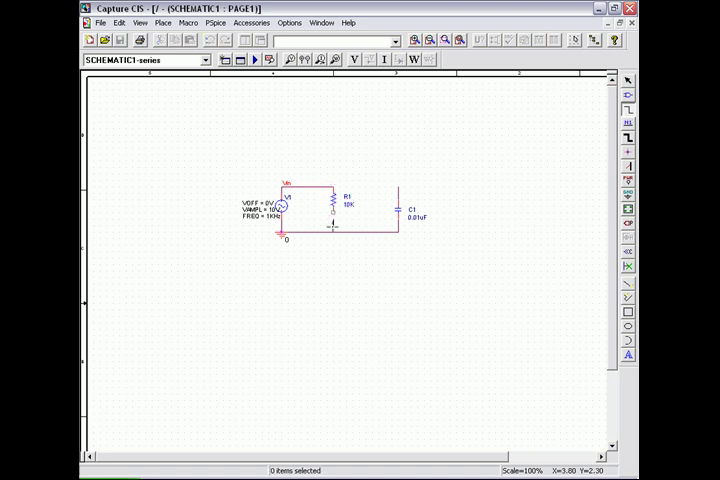
{"action": "left_click", "coordinate": [334, 204]}
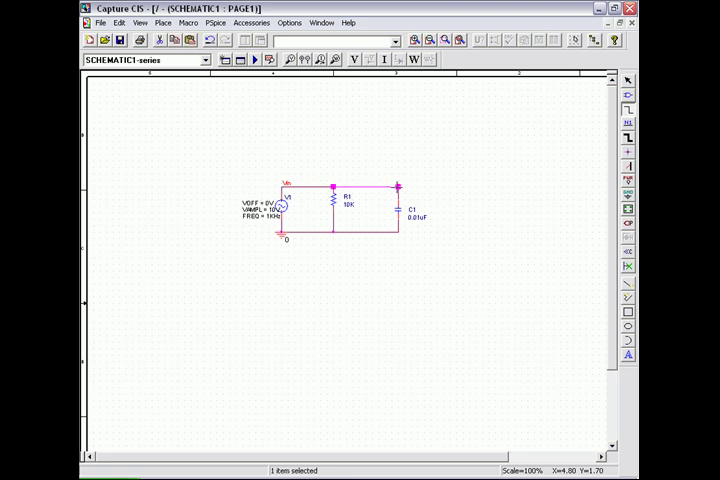
{"action": "mouse_move", "coordinate": [452, 186]}
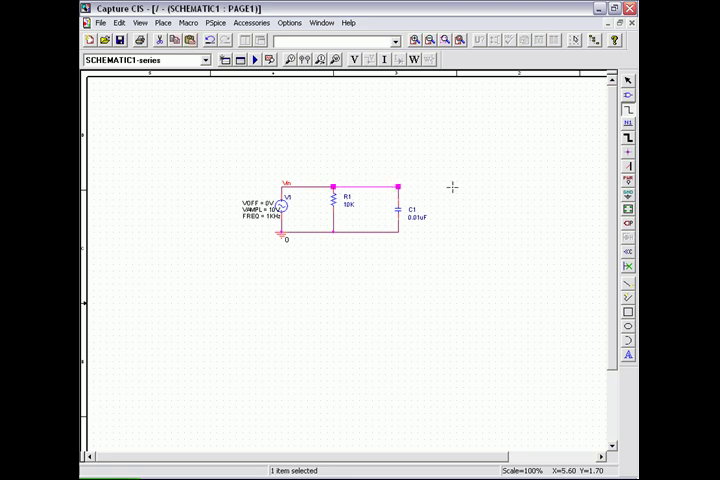
{"action": "mouse_move", "coordinate": [452, 192]}
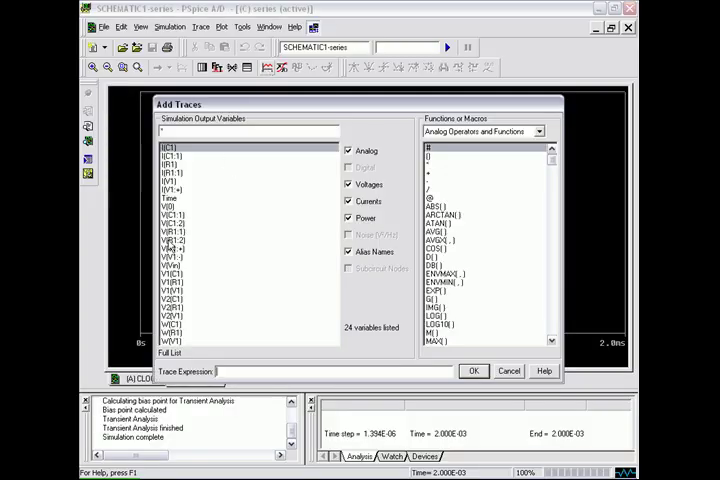
Plot V(Vin) for the parallel circuit and bring up the signal list again
{"action": "left_click", "coordinate": [472, 372]}
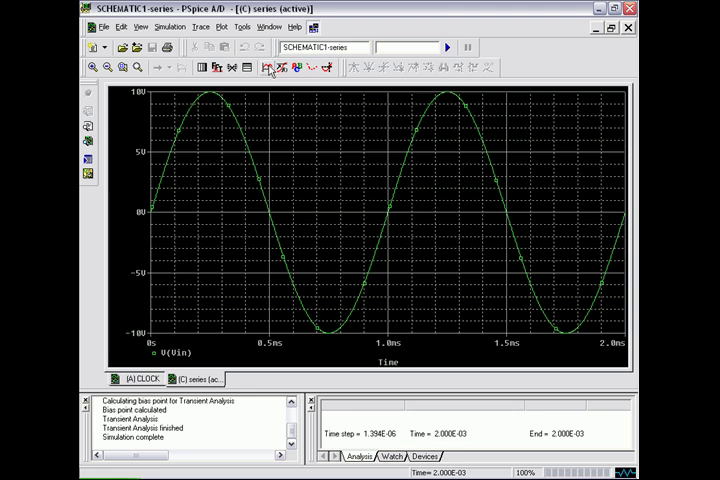
{"action": "left_click", "coordinate": [270, 68]}
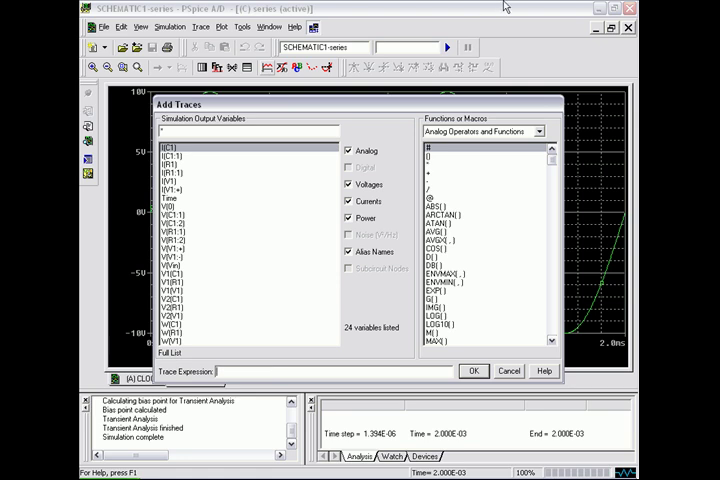
Add the trace V(R1:1,R1:2), the voltage across R1, alongside Vin
{"action": "type", "text": "V(R1:1"}
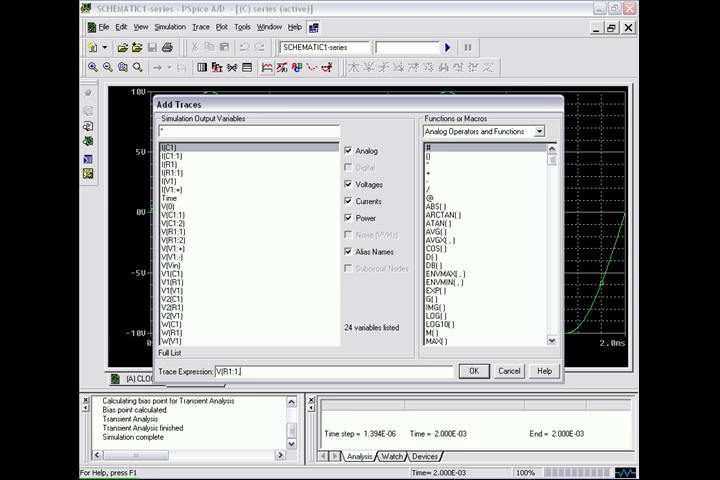
{"action": "type", "text": ",R1:2)"}
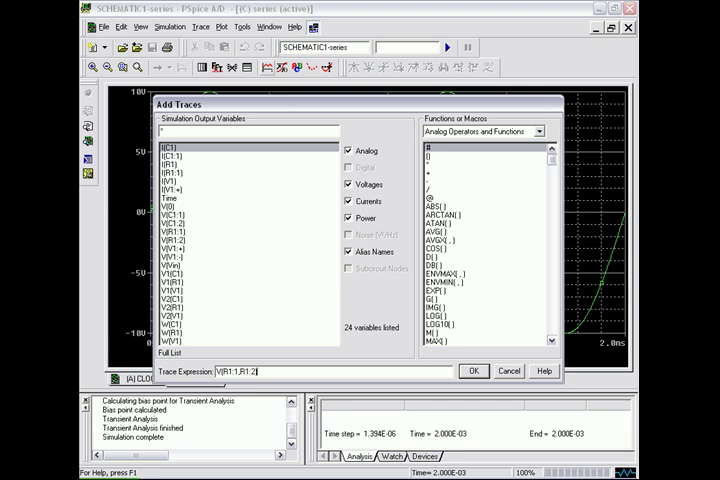
{"action": "left_click", "coordinate": [472, 372]}
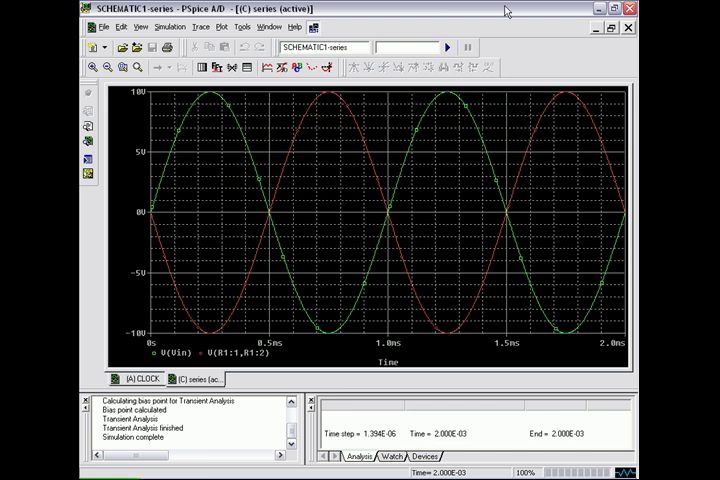
{"action": "mouse_move", "coordinate": [488, 68]}
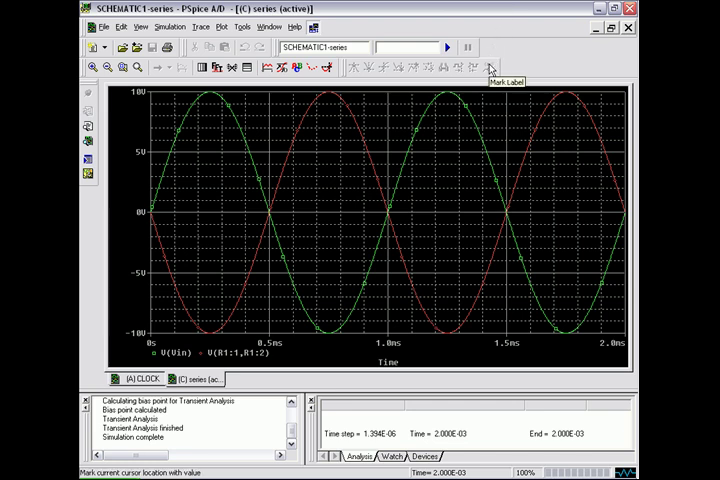